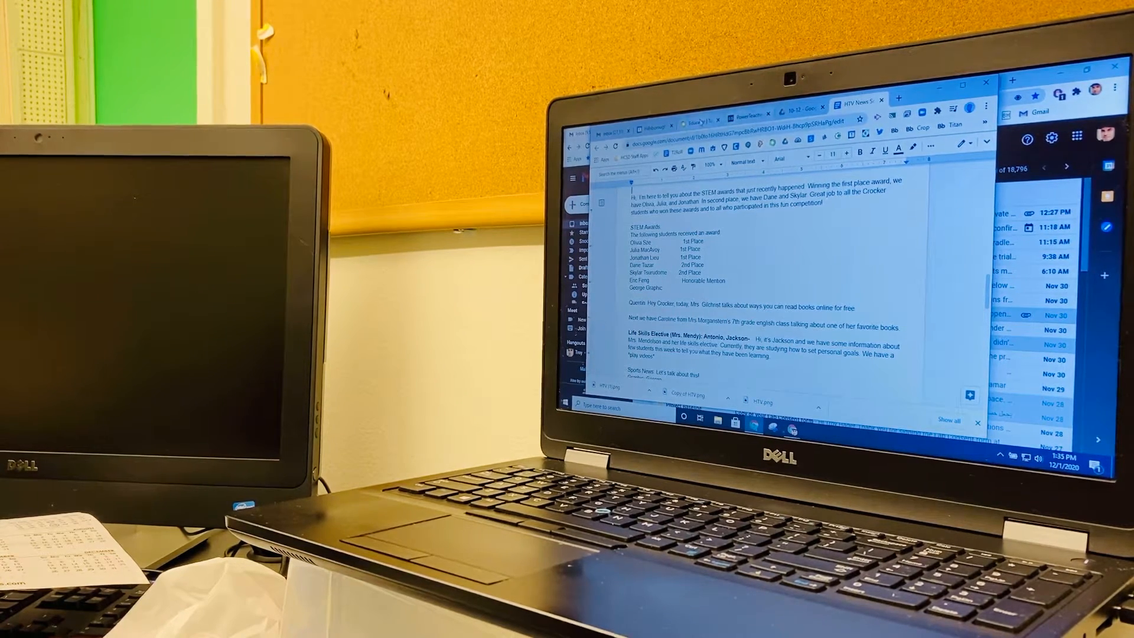
# Step: Switch from the Google Docs news script to the Flipgrid Anchoring Practice topic
pyautogui.click(701, 120)
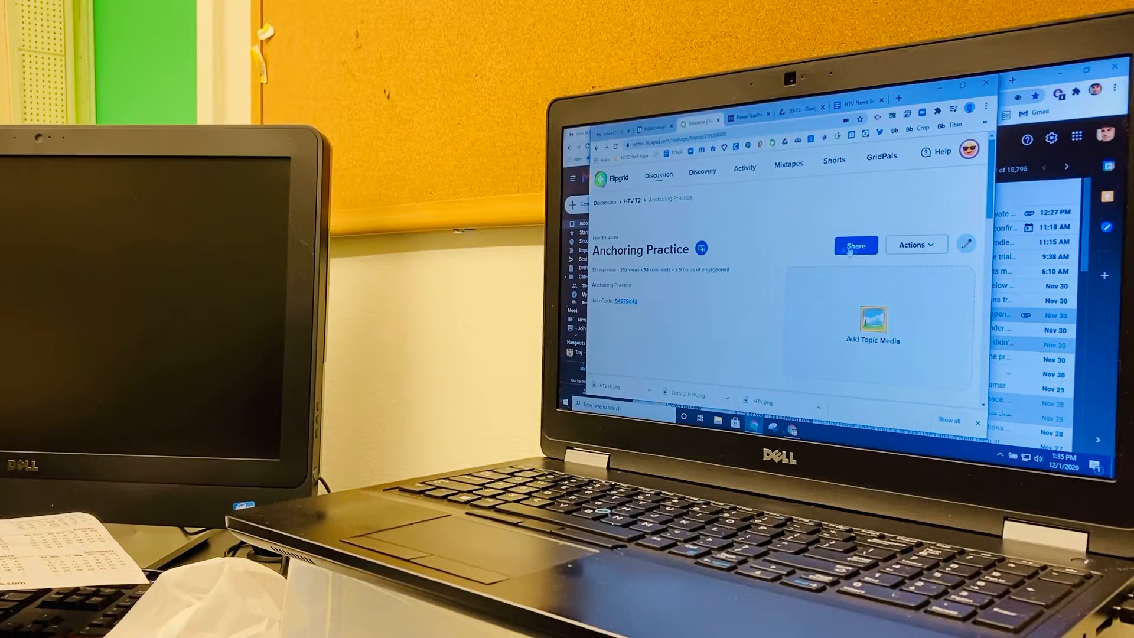
# Step: Choose Record a Response from the topic's Actions menu to load the camera recorder
pyautogui.click(916, 244)
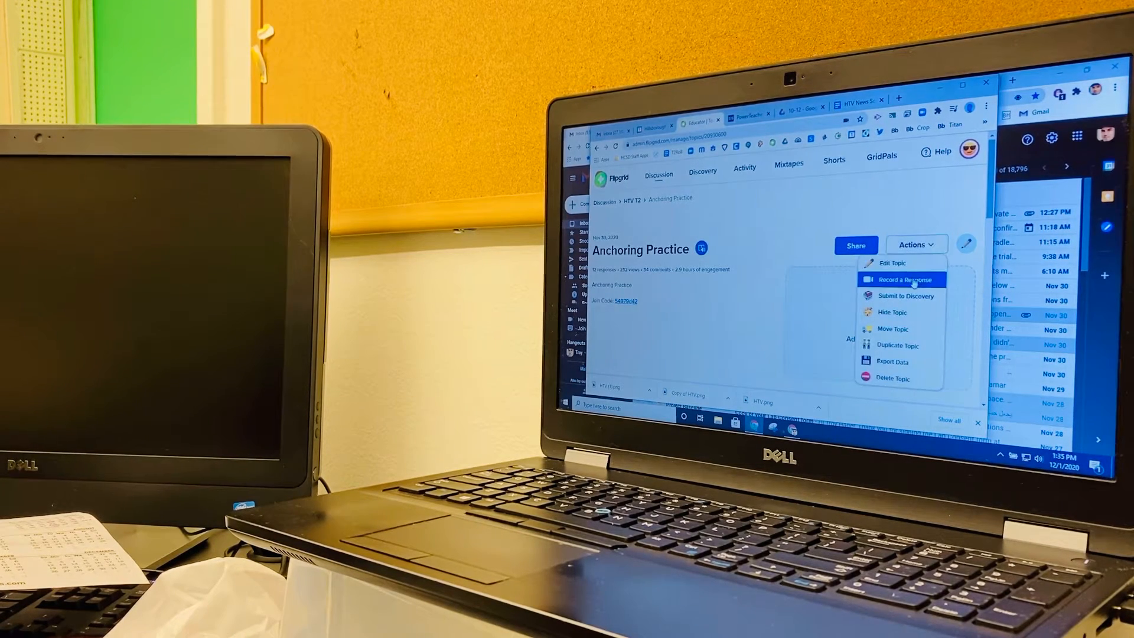
pyautogui.click(903, 280)
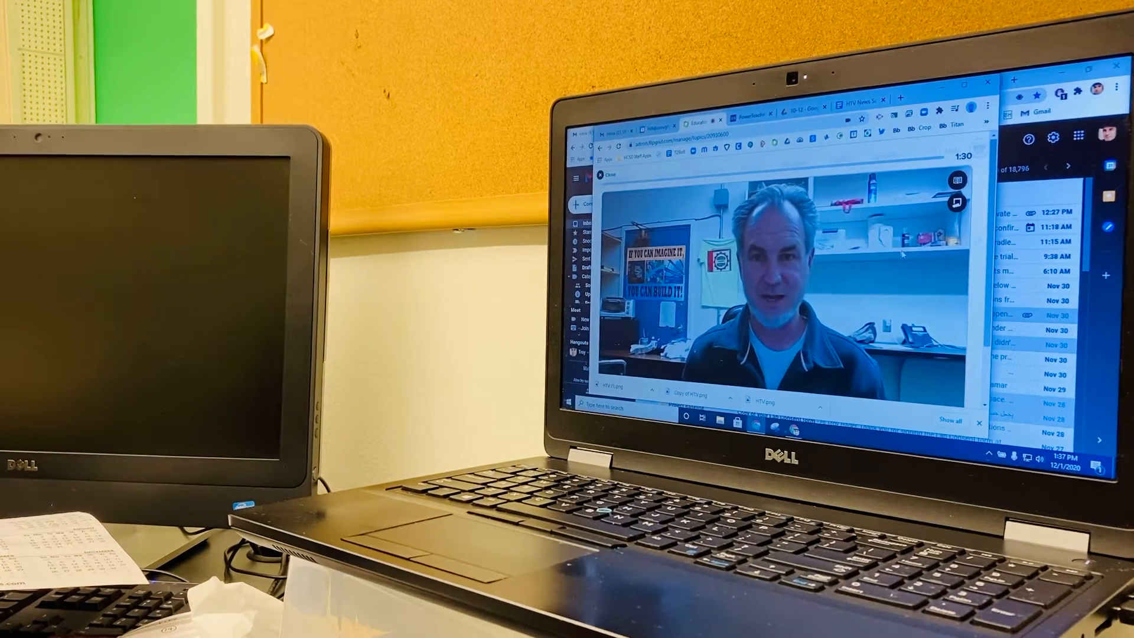
# Step: Start recording and read the STEM award winners script to the camera
pyautogui.click(858, 99)
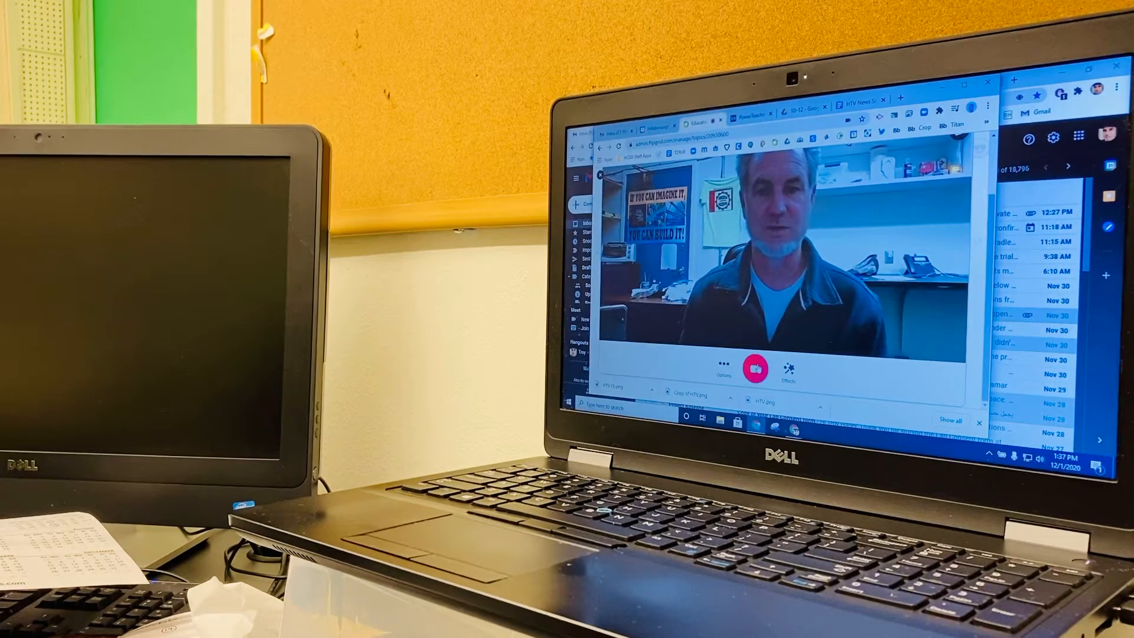
pyautogui.click(754, 369)
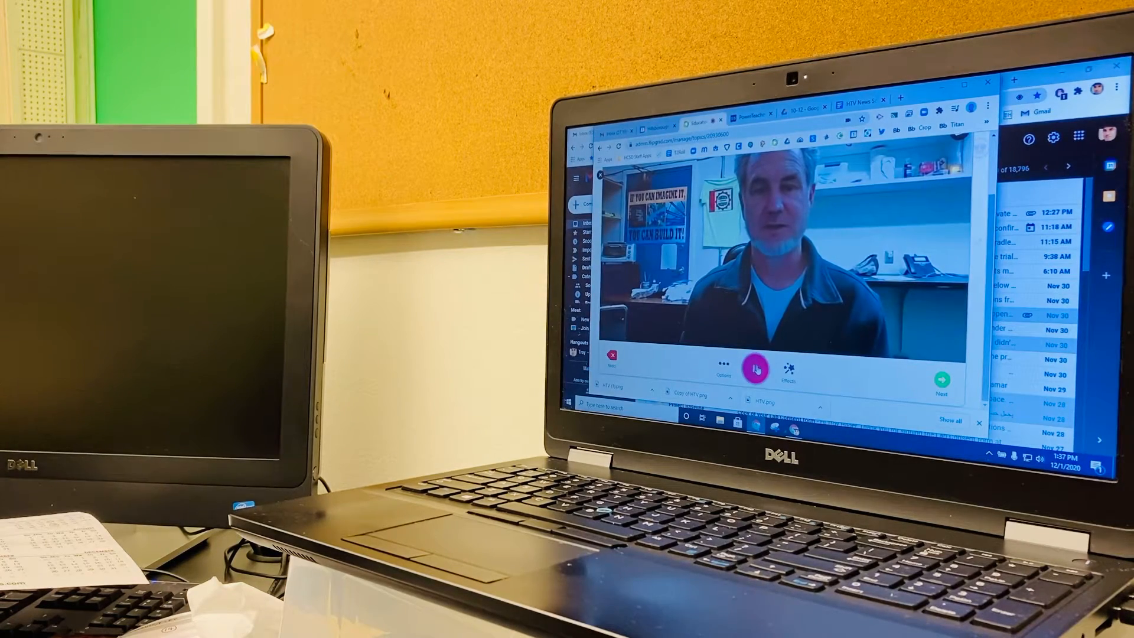
pyautogui.click(755, 369)
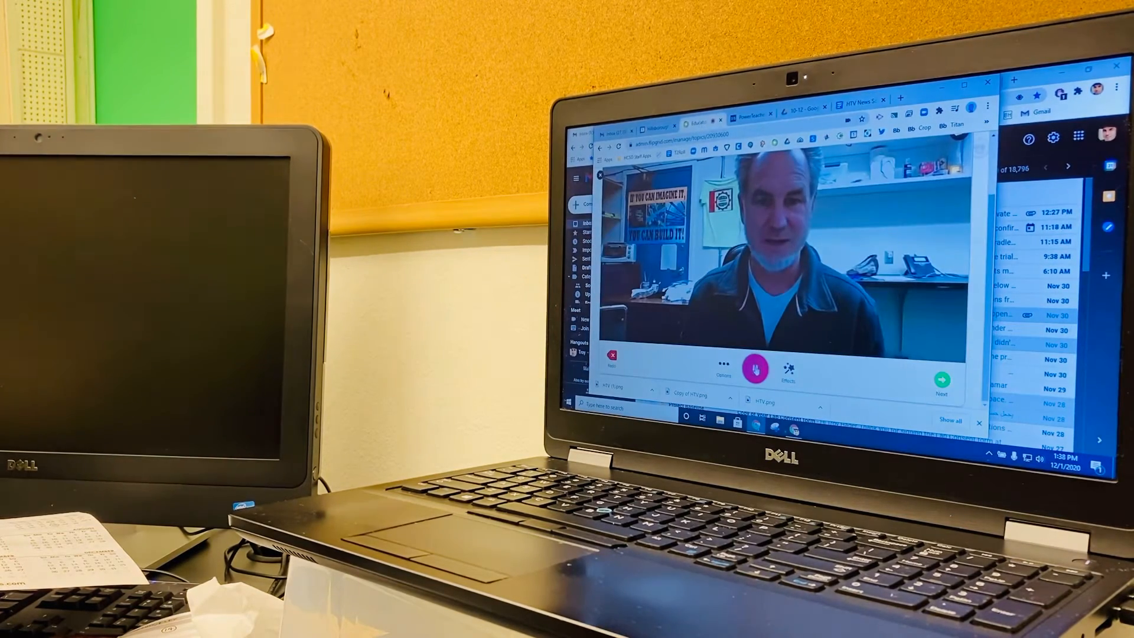
# Step: Stop recording and move the 39-second clip into review and trim
pyautogui.click(755, 369)
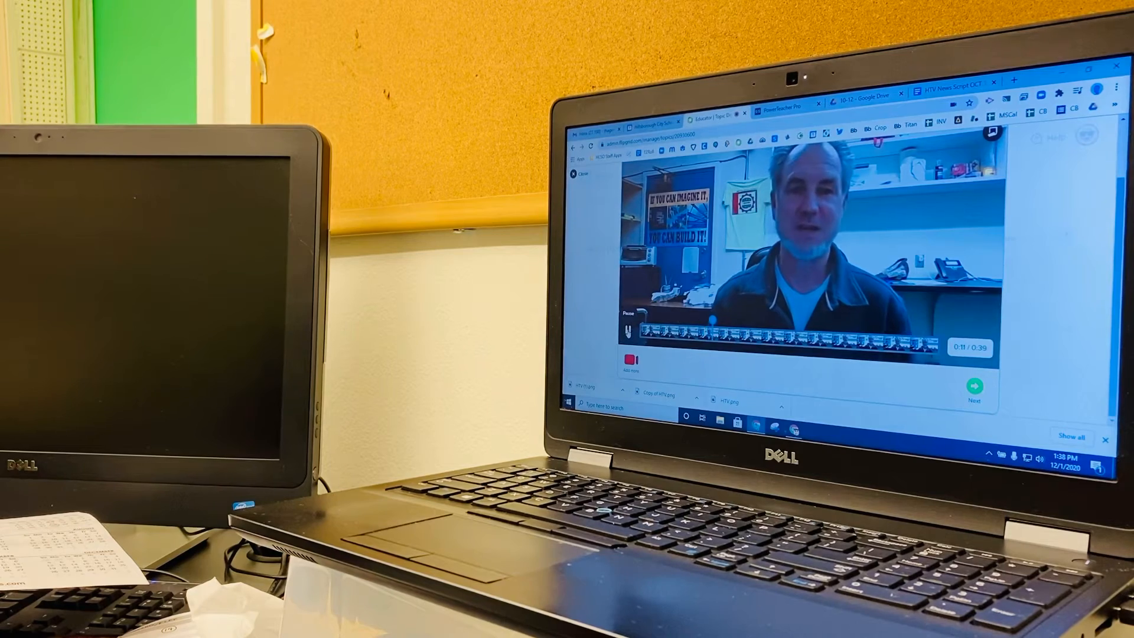
# Step: Preview the 39-second clip from the start, pausing to decide the trim points
pyautogui.click(631, 359)
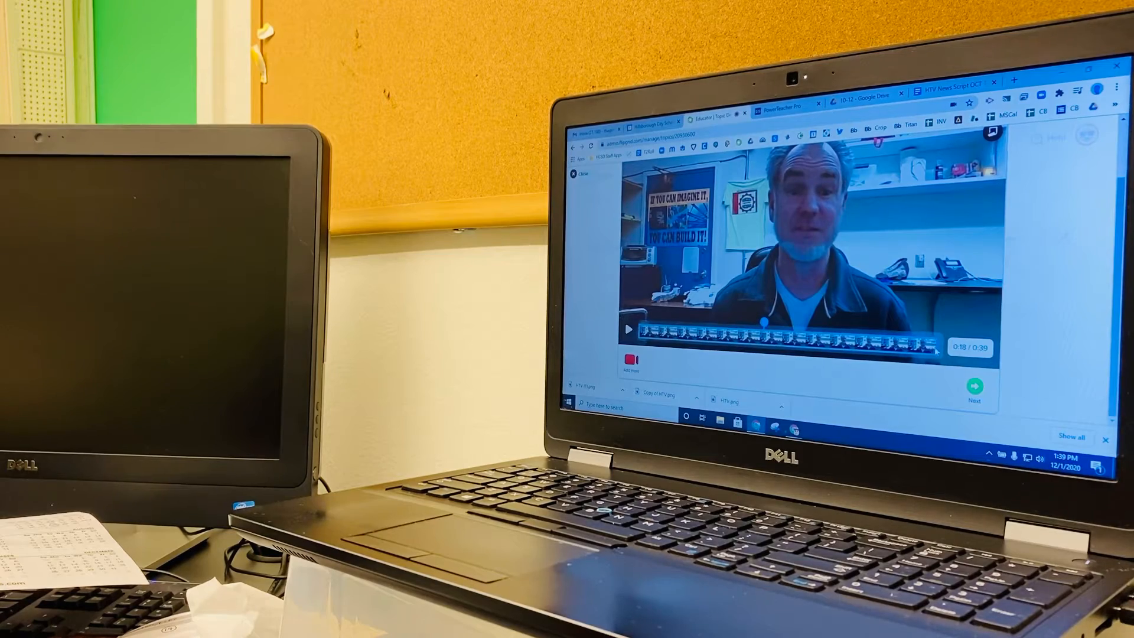
pyautogui.click(974, 388)
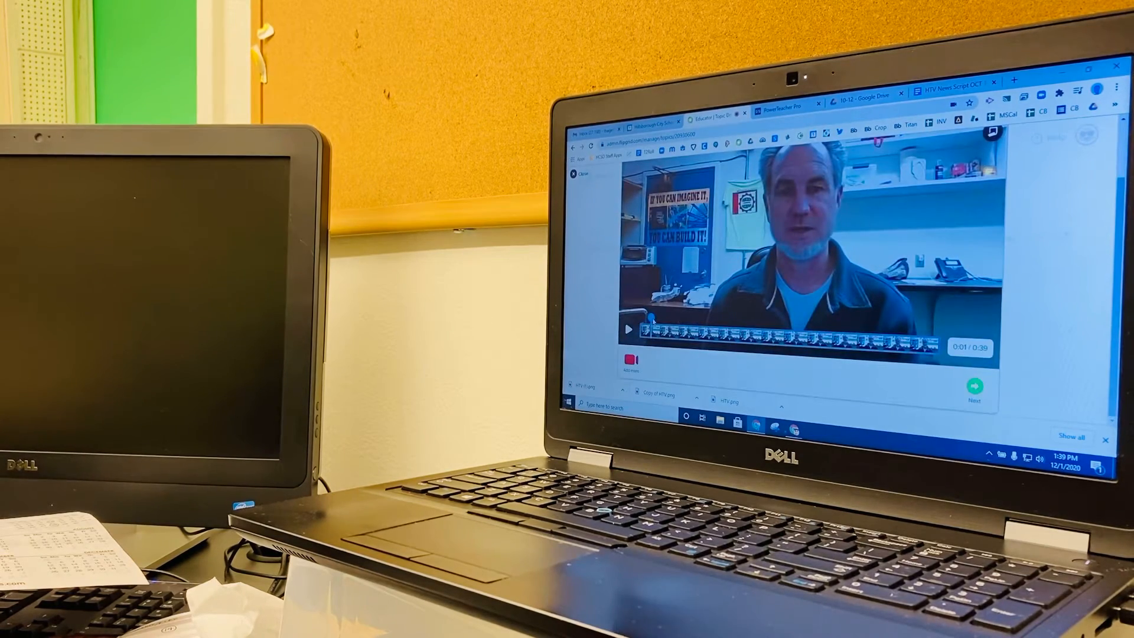
pyautogui.click(629, 330)
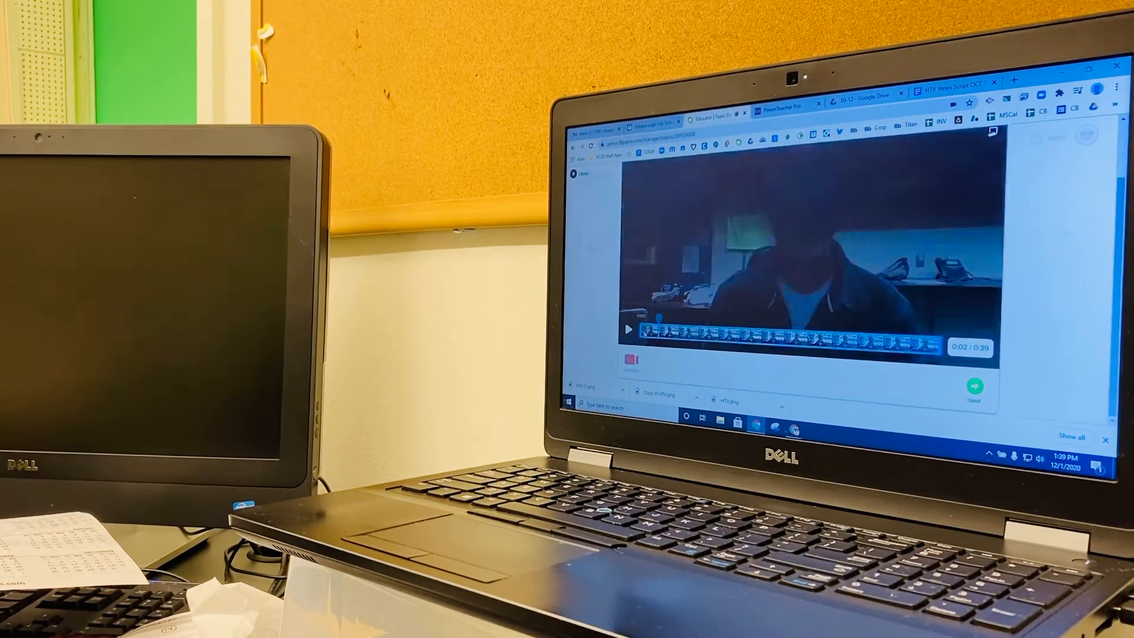
pyautogui.click(627, 330)
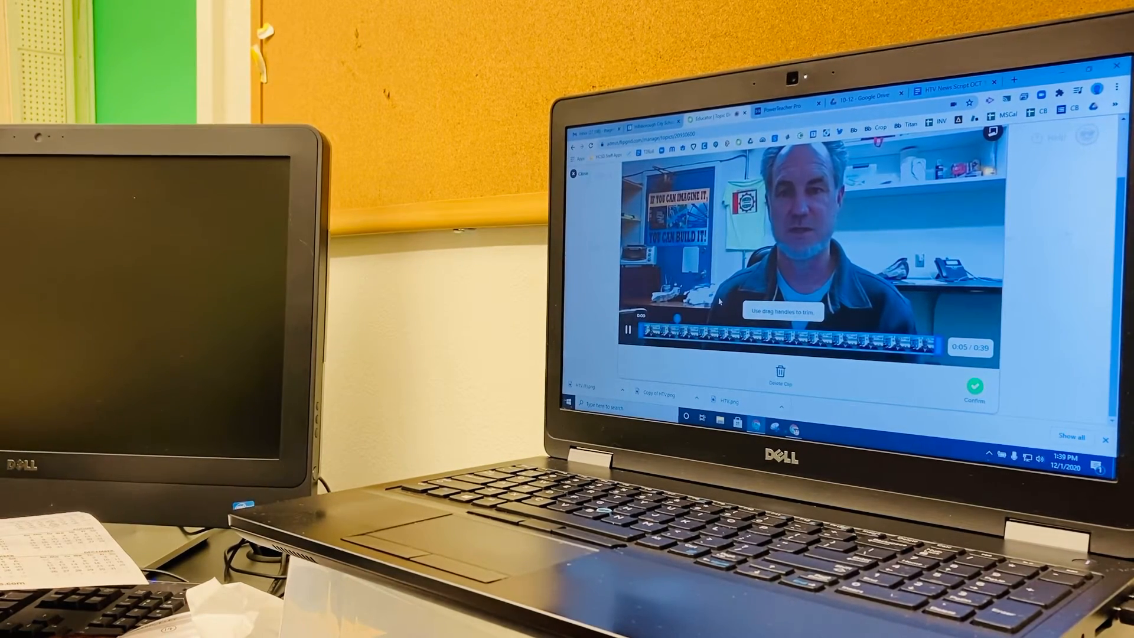
pyautogui.click(629, 330)
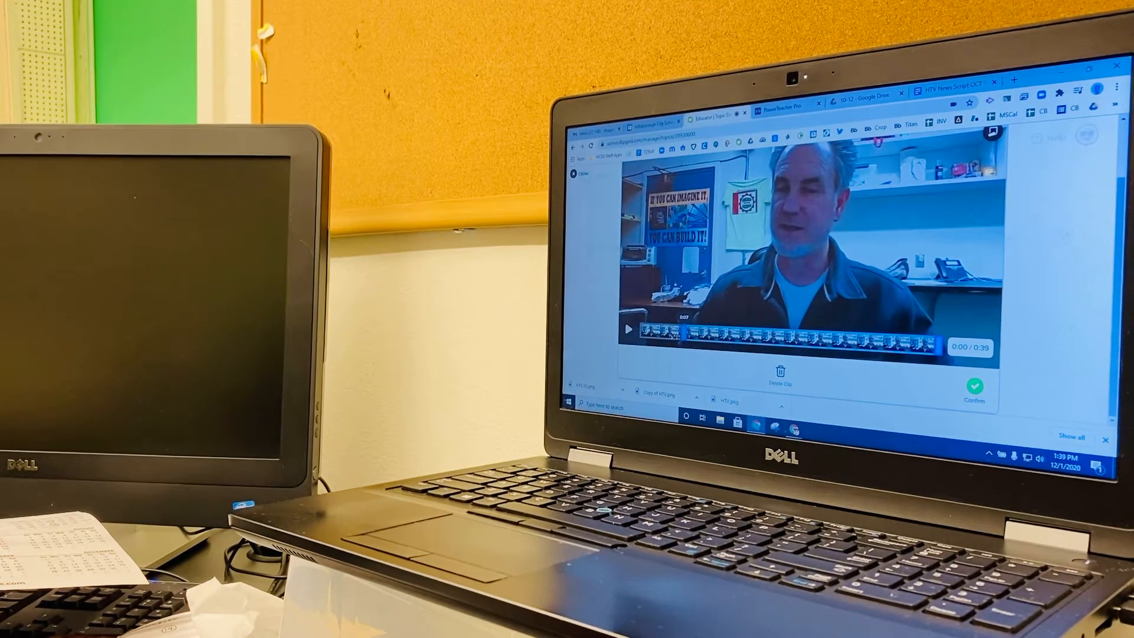
pyautogui.click(627, 330)
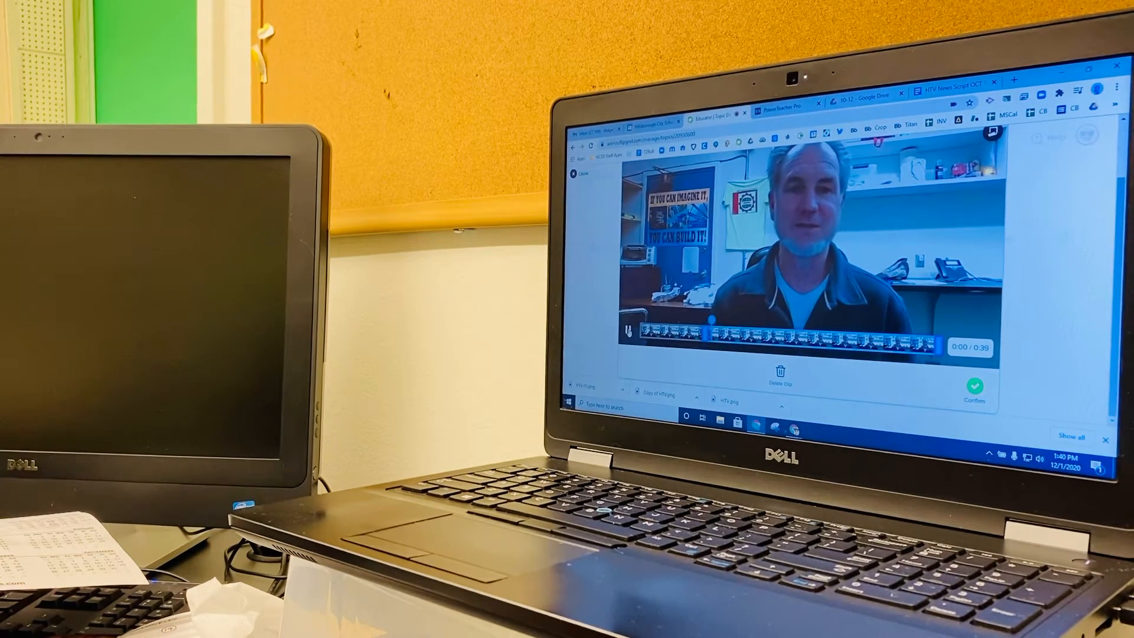
pyautogui.click(628, 330)
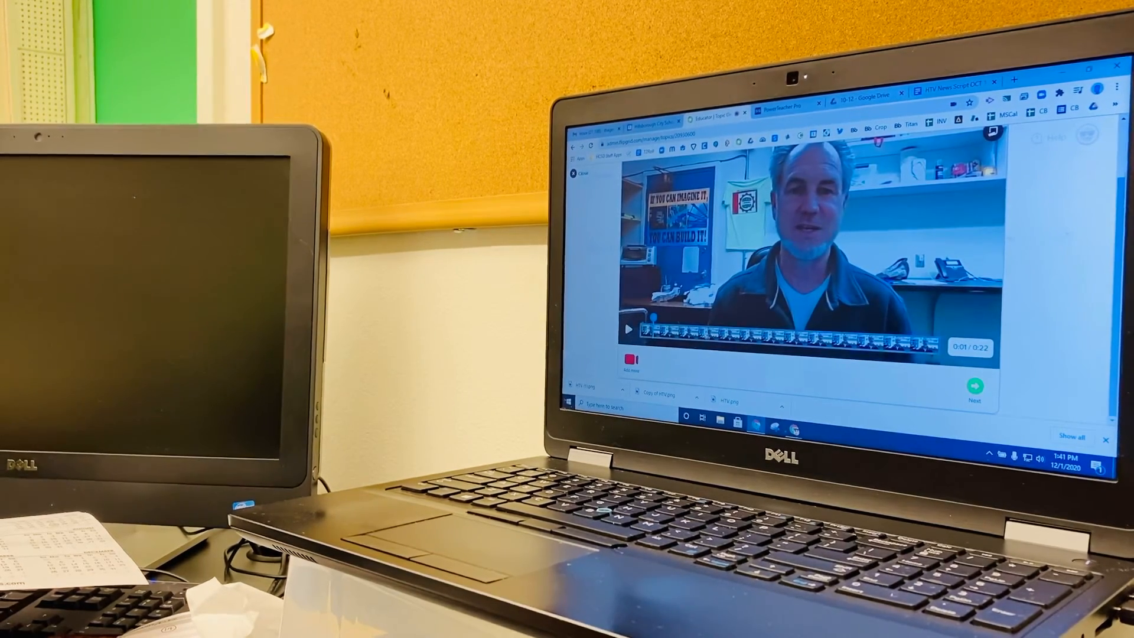
# Step: Accept the trimmed 22-second clip and continue to the Submit your video form
pyautogui.click(973, 386)
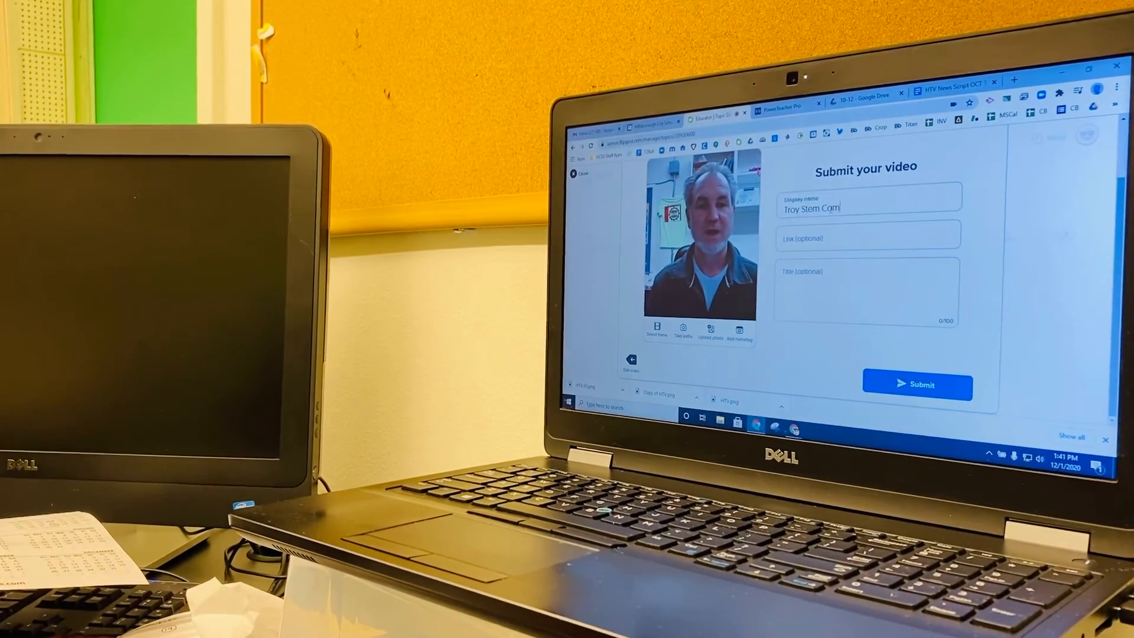
# Step: Append 'Competition' to the display name and submit the video response
pyautogui.write('Competit')
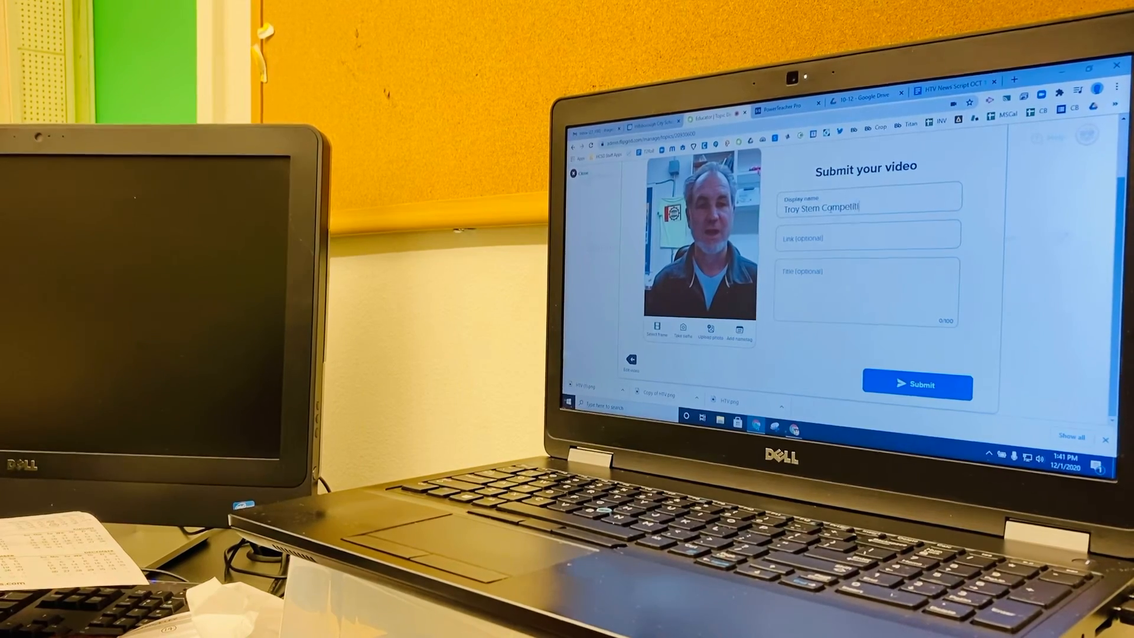
pyautogui.write('ion')
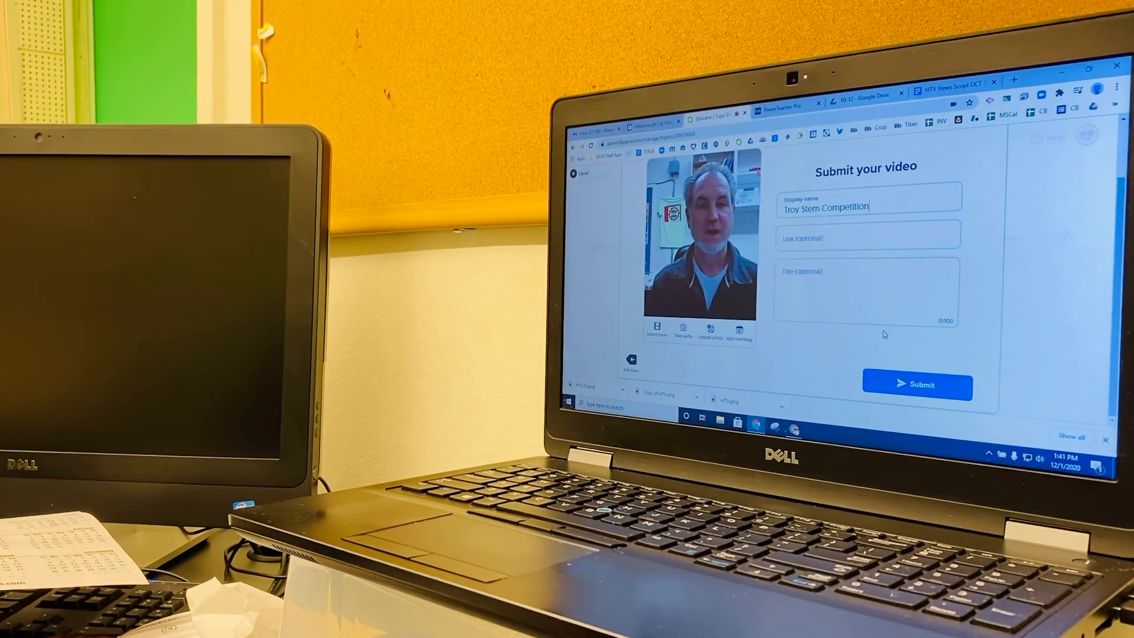
pyautogui.click(916, 384)
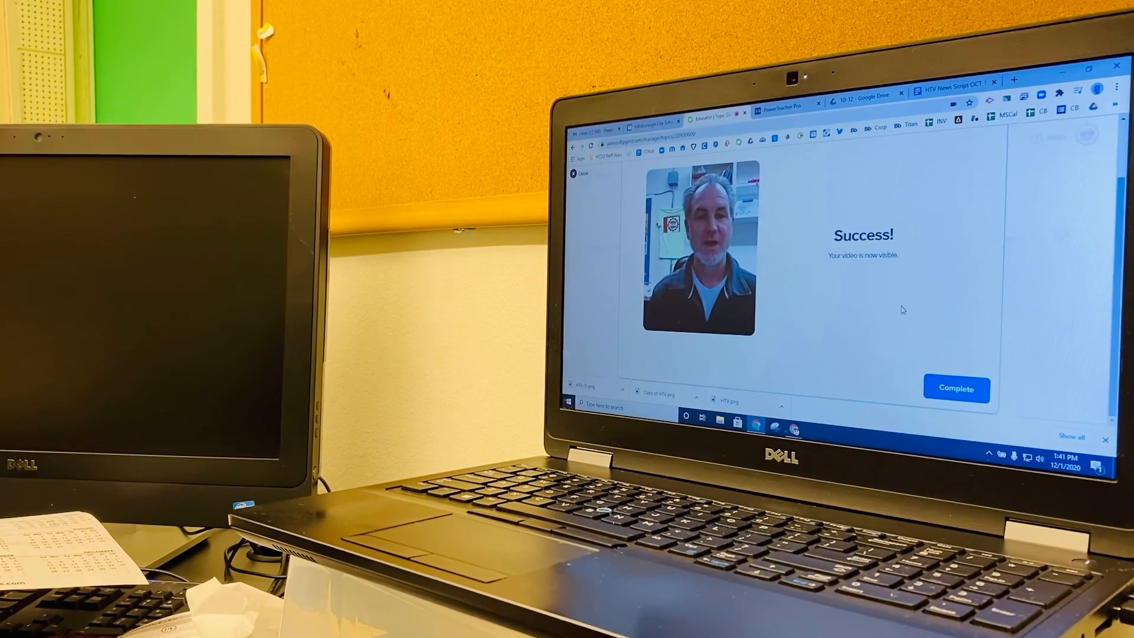
# Step: Dismiss the Success message and scroll to the Responses list showing the new December 1 entry
pyautogui.click(955, 388)
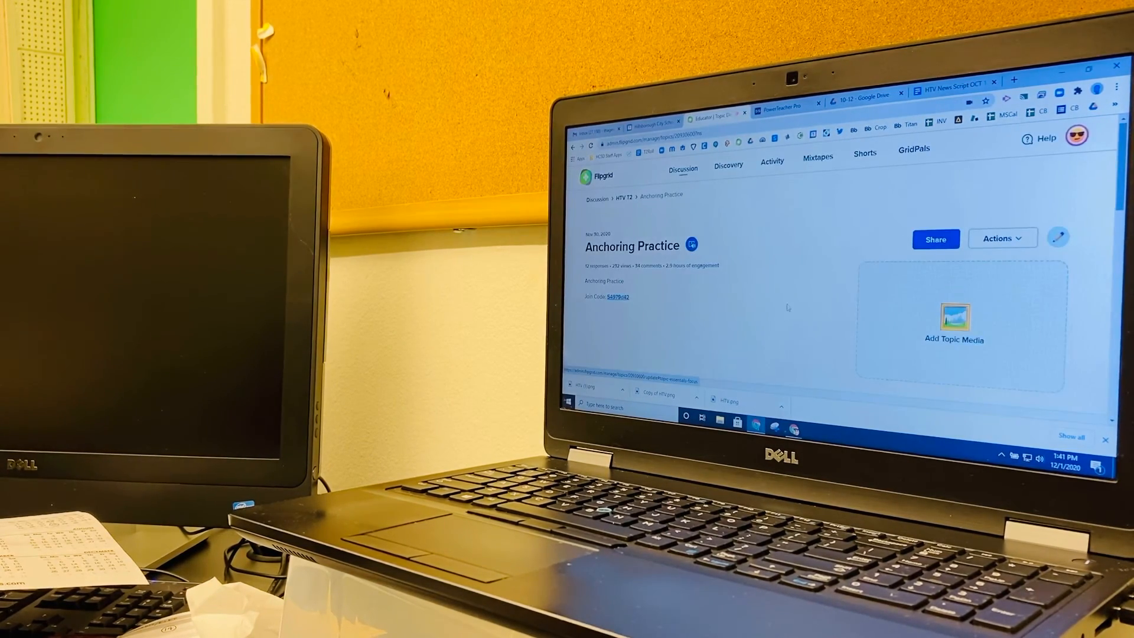
pyautogui.scroll(-3)
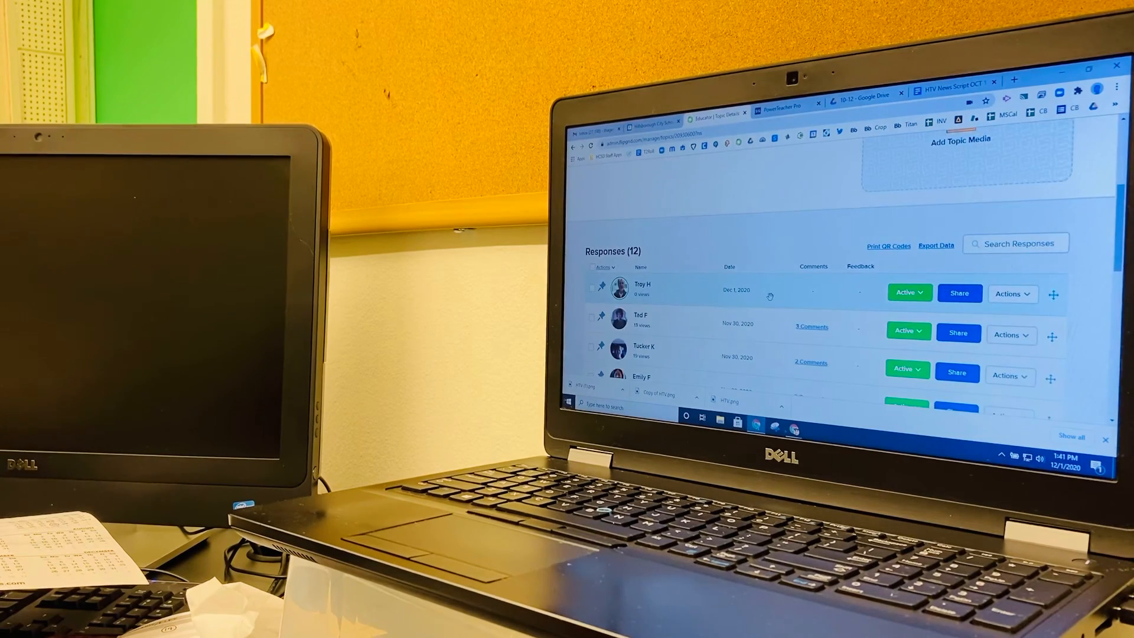